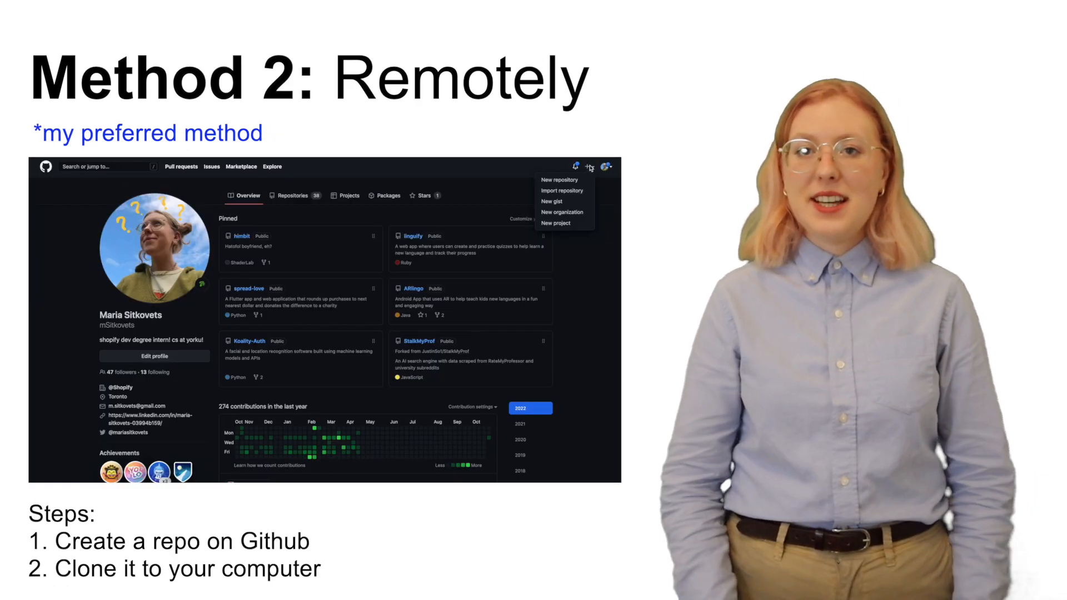
Choose New repository from the + menu on the GitHub profile page.
left_click(558, 179)
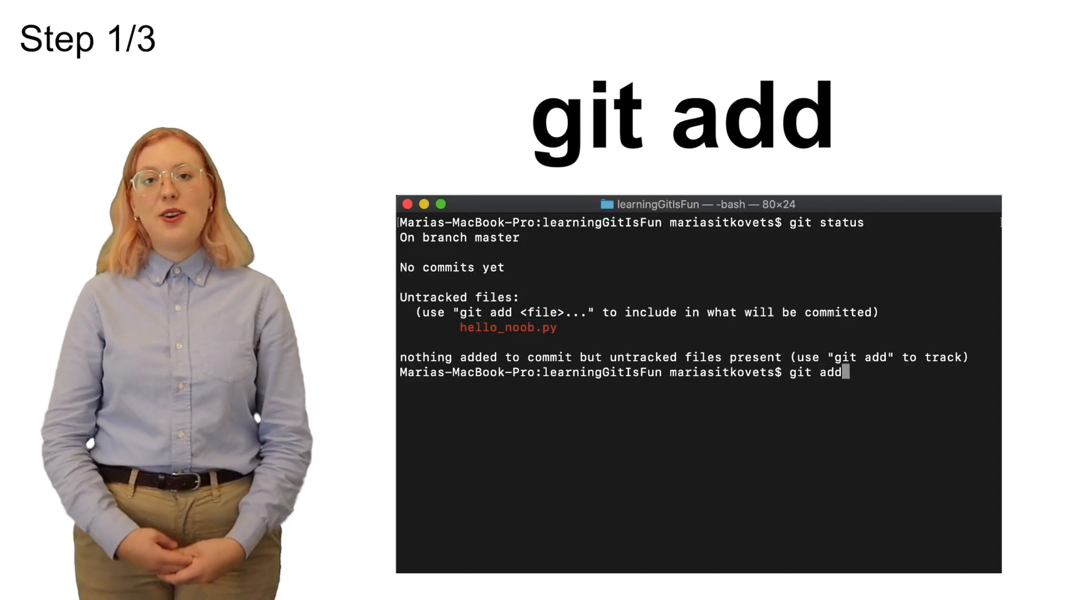
Stage hello_noob.py with git add.
key("Return")
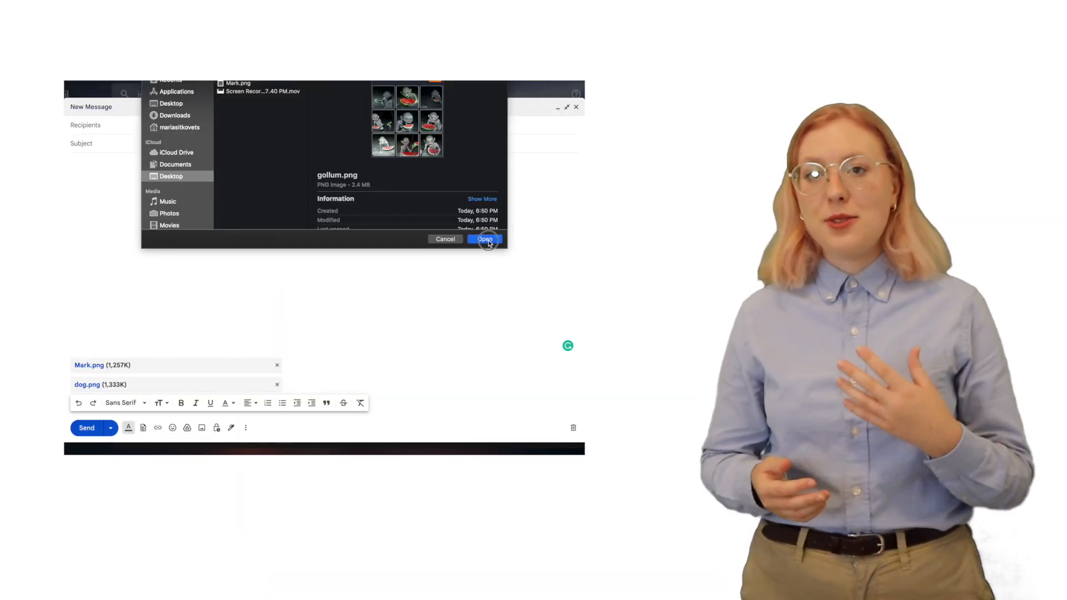
Attach gollum.png and enter the subject 'Pics I think you'll like ;)'.
left_click(484, 239)
type("Pics I think you'll ")
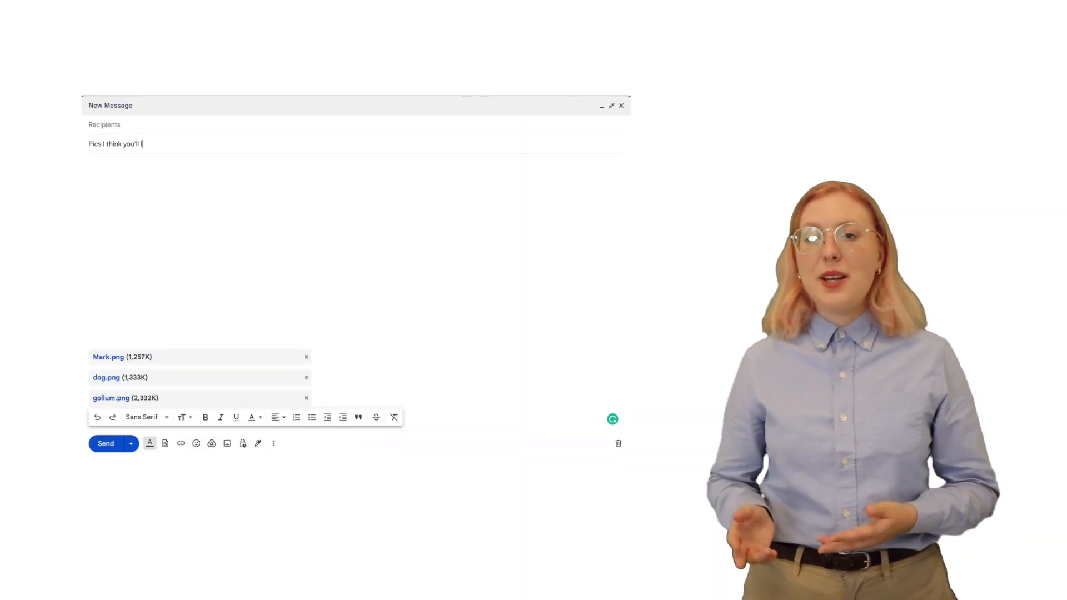
type("like ;)")
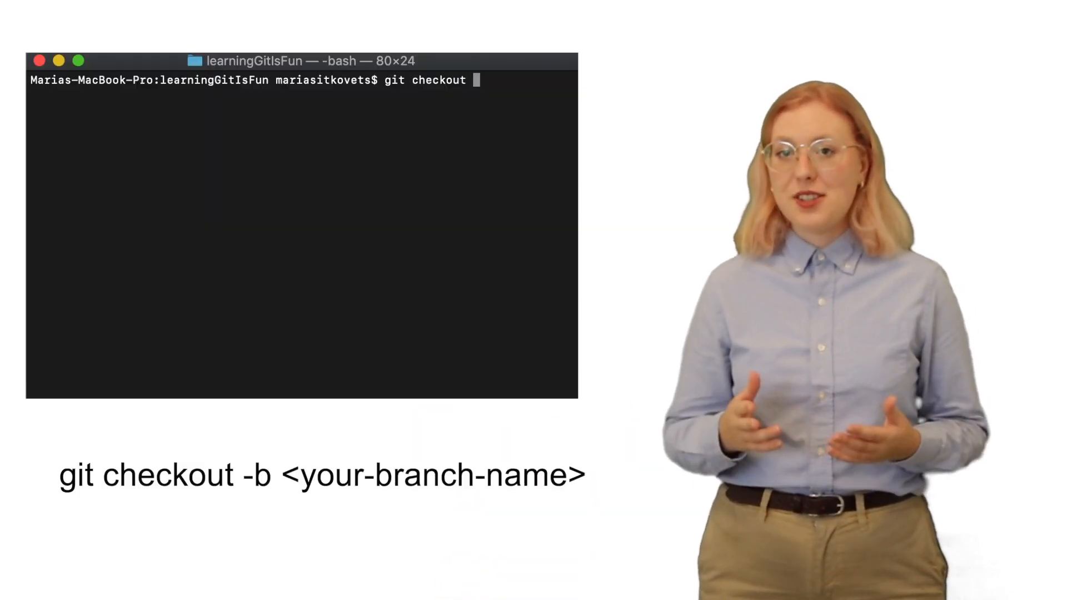
Create test-branch and push it with upstream tracking to origin.
key("Return")
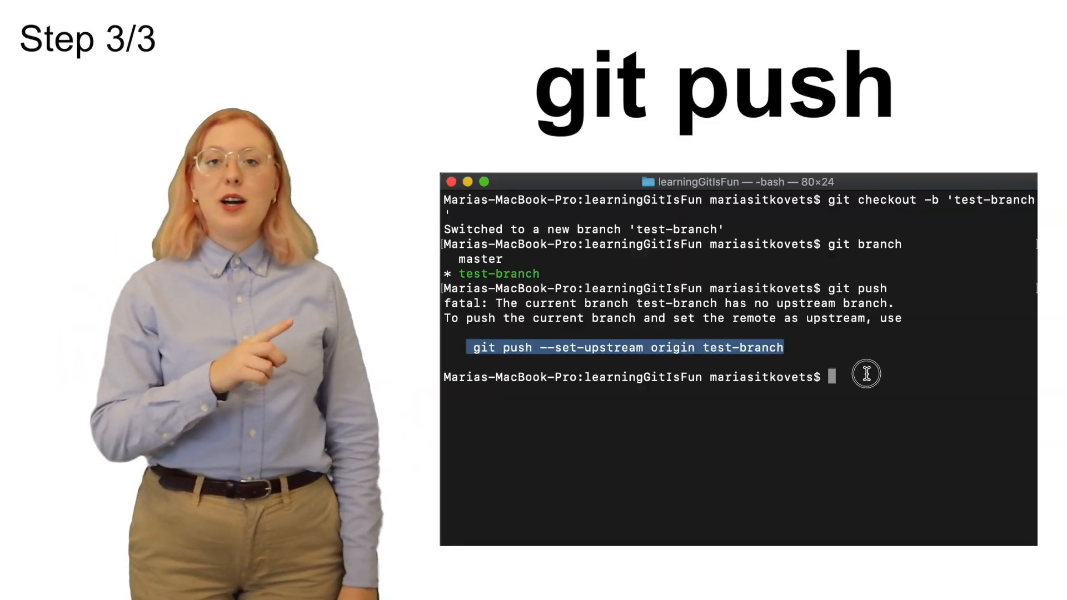
type("git push --set-upstream origin test-branch")
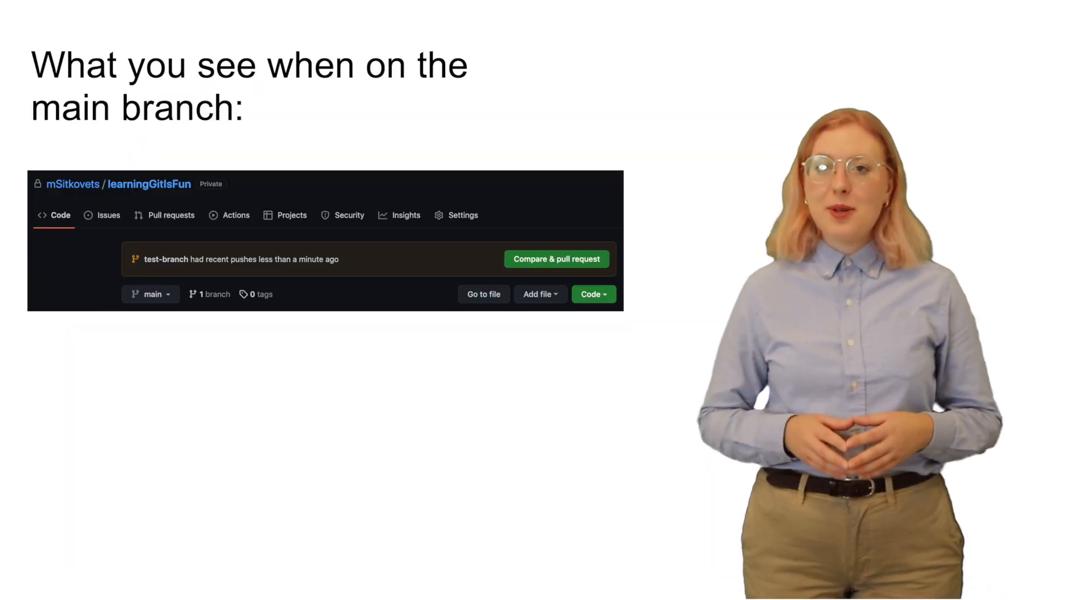
Create a pull request from test-branch into main, then merge it.
left_click(555, 259)
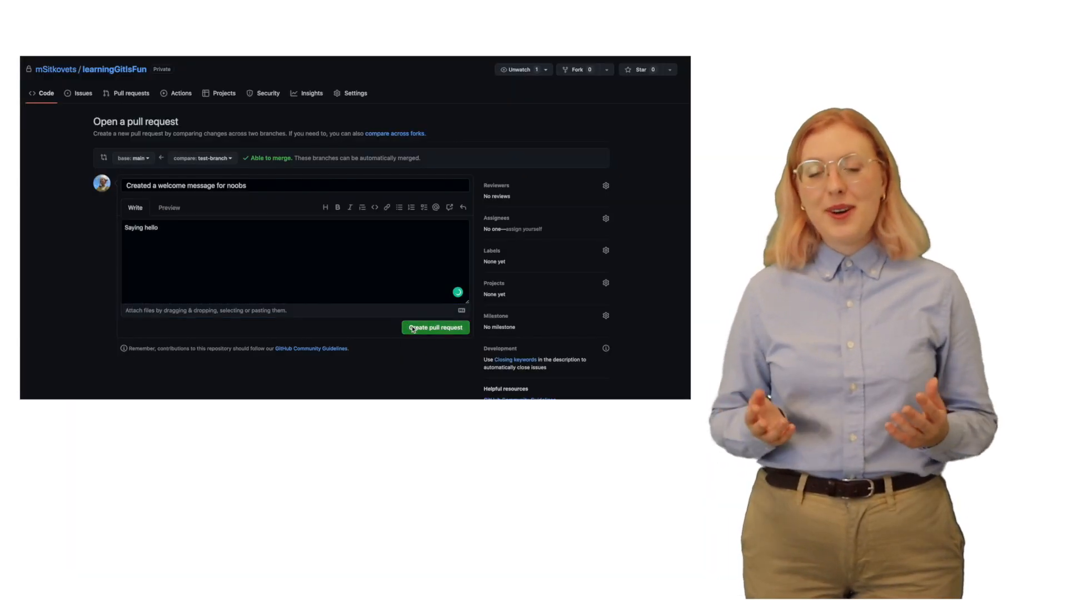
left_click(434, 327)
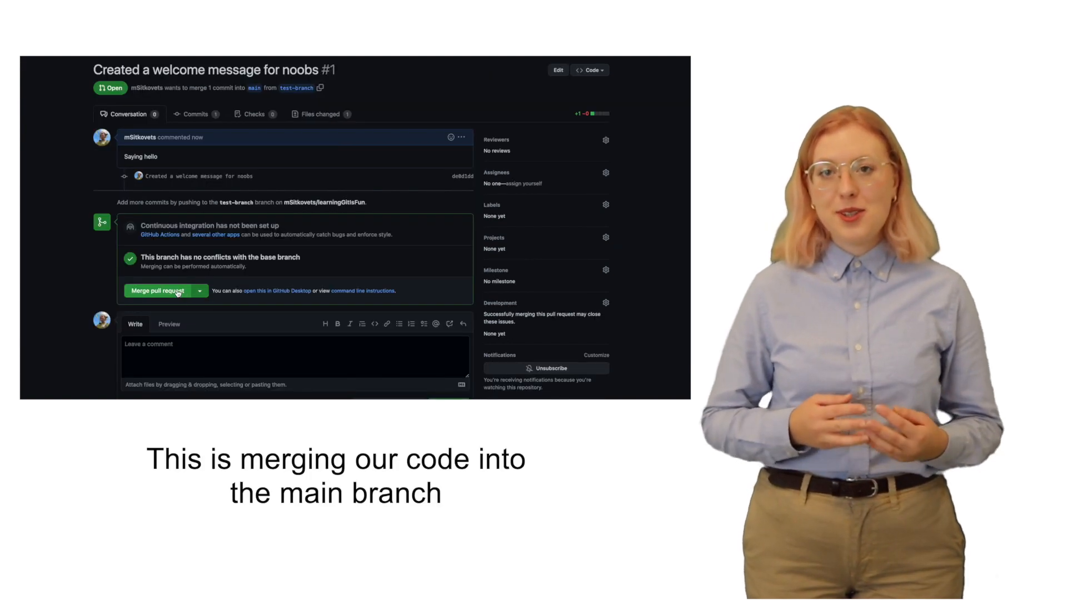
left_click(158, 290)
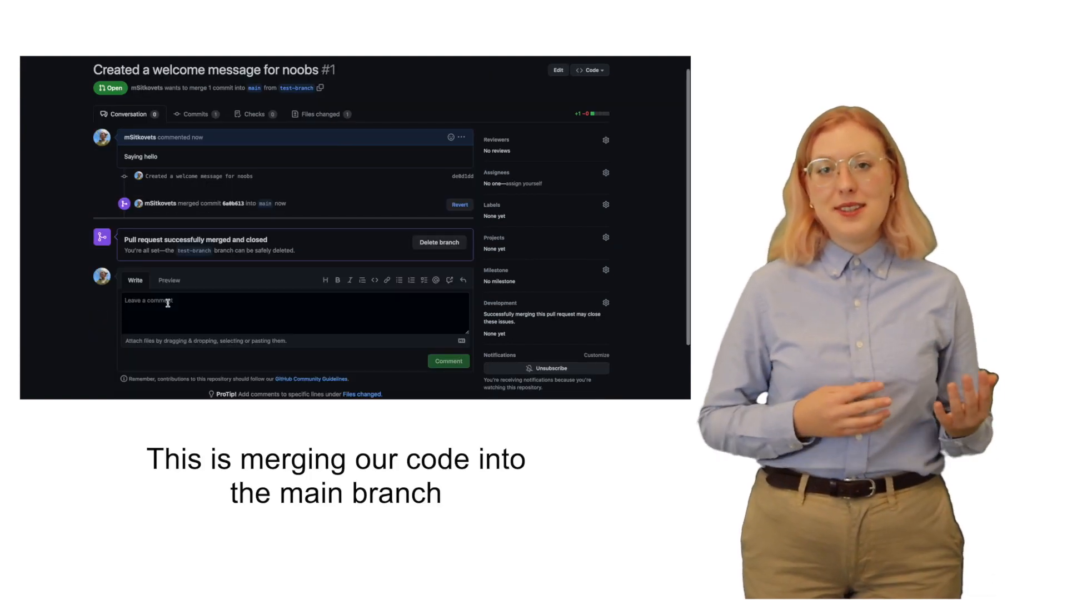